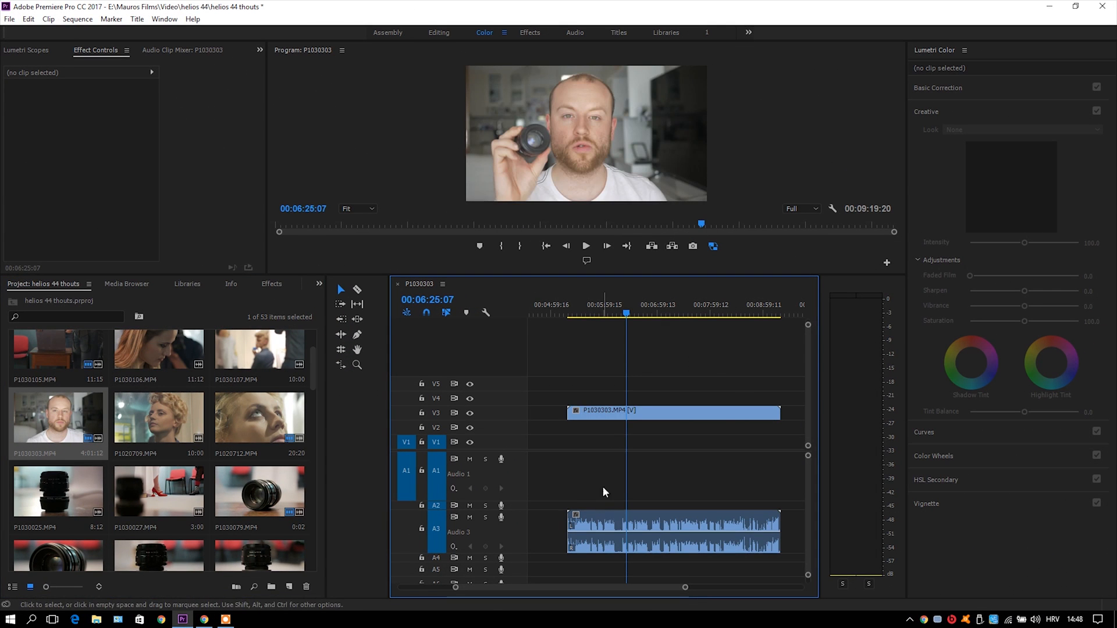
mouse_move(560, 153)
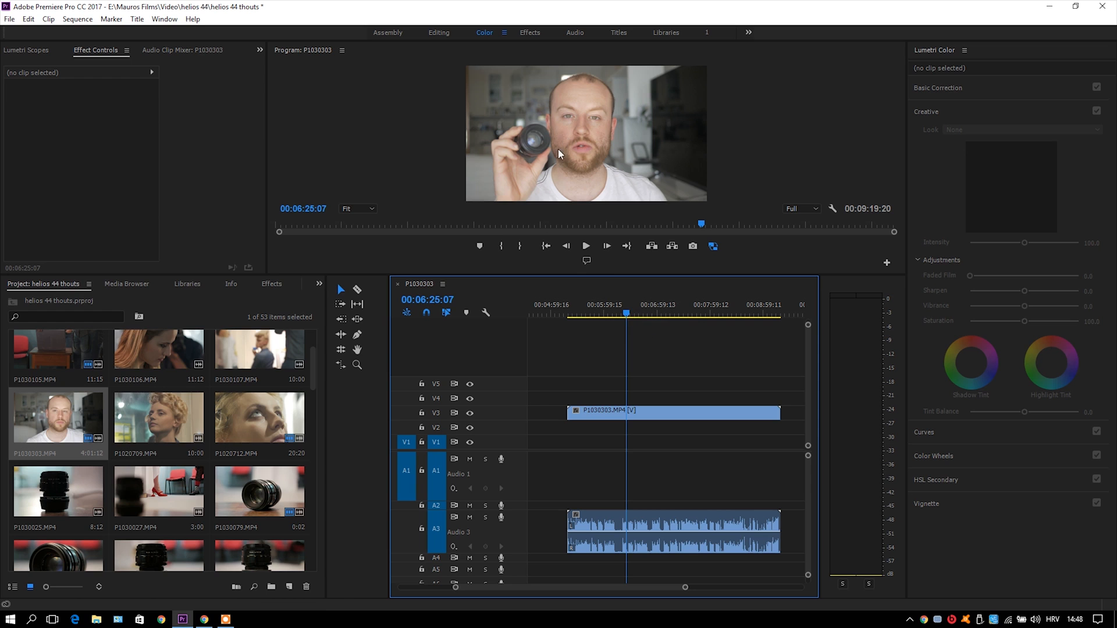
Preview the camera clip from its start with the external ZOOM0007 audio placed underneath.
left_click(671, 410)
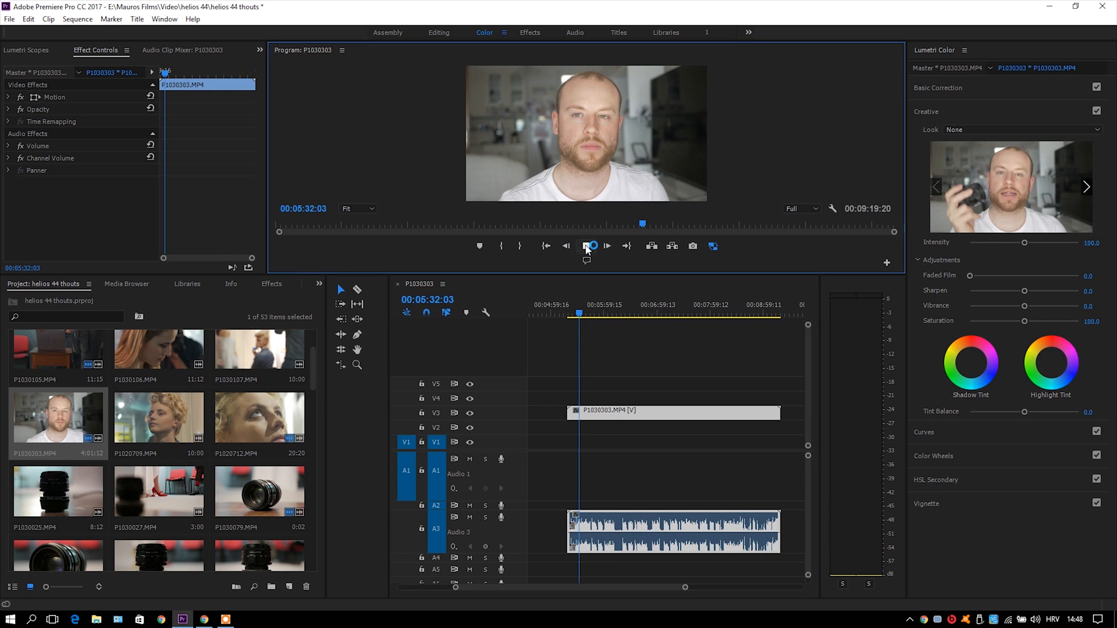
left_click(592, 245)
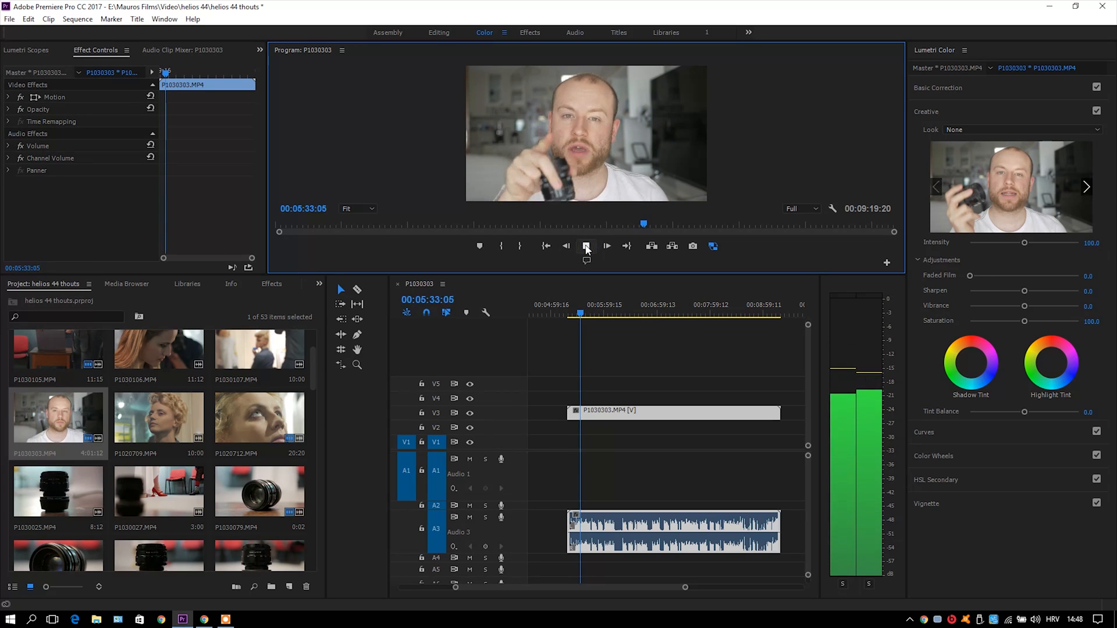
left_click(586, 245)
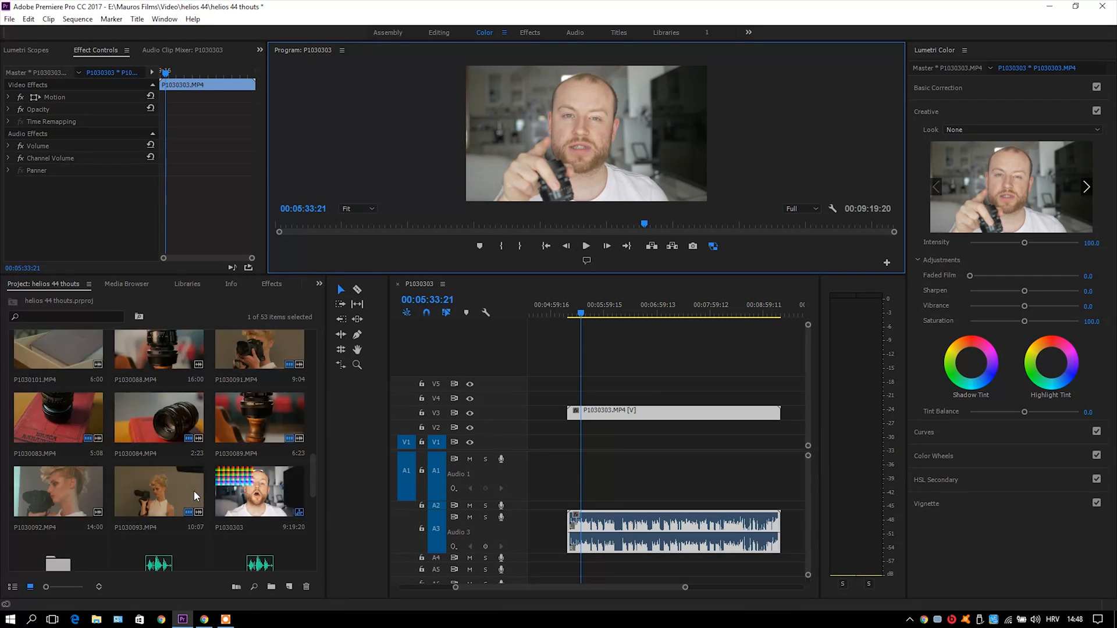
scroll("down", 3)
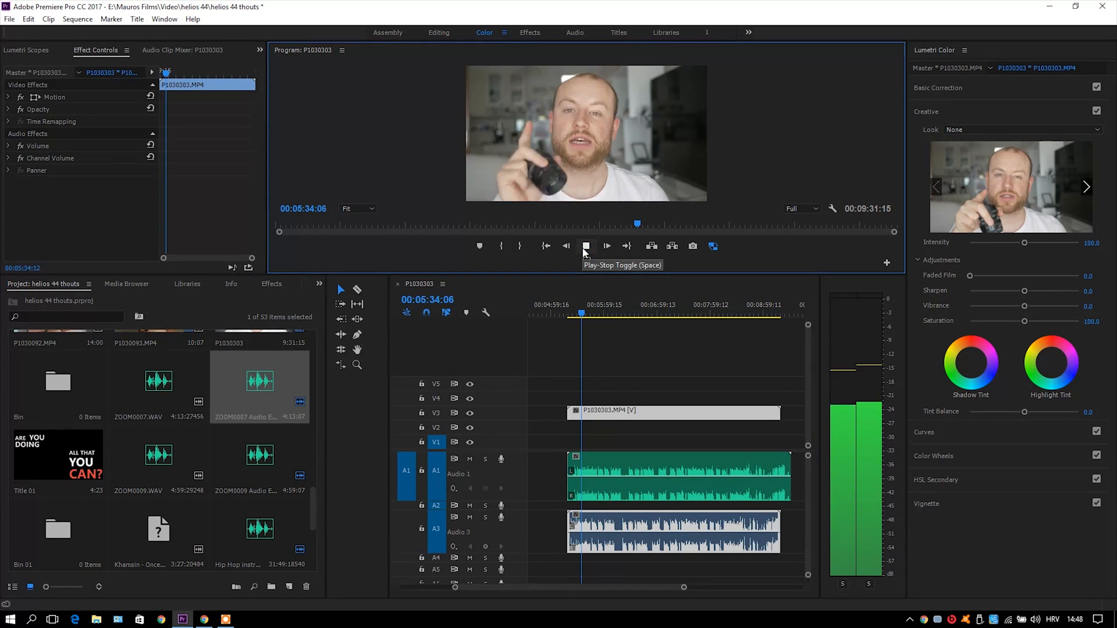
left_click(586, 245)
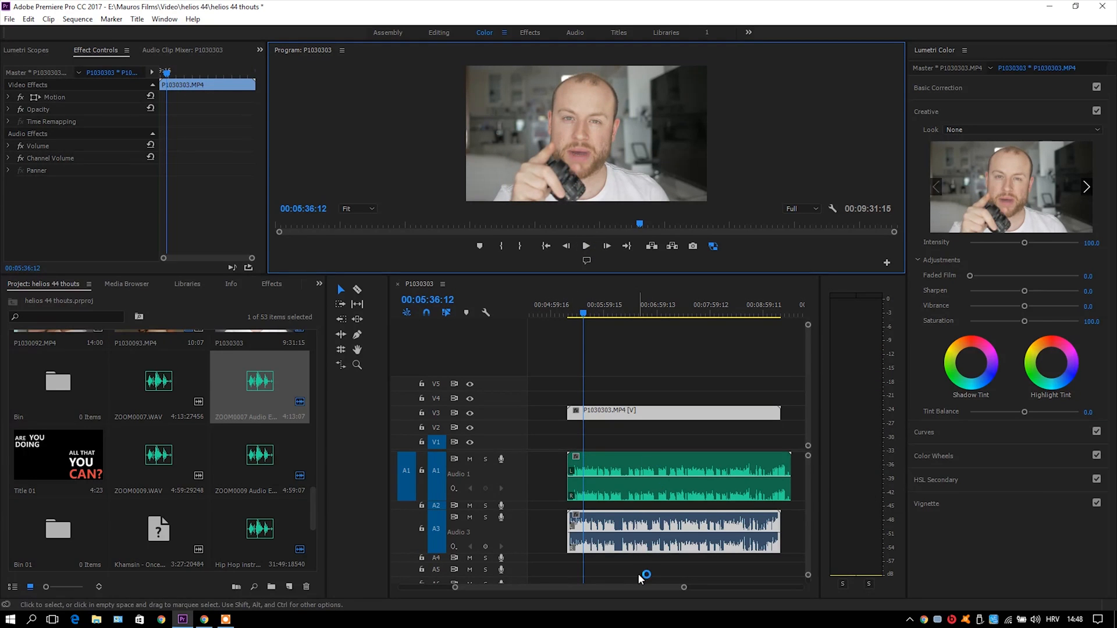
Select the video and both audio clips and synchronize them by their audio.
left_click(644, 575)
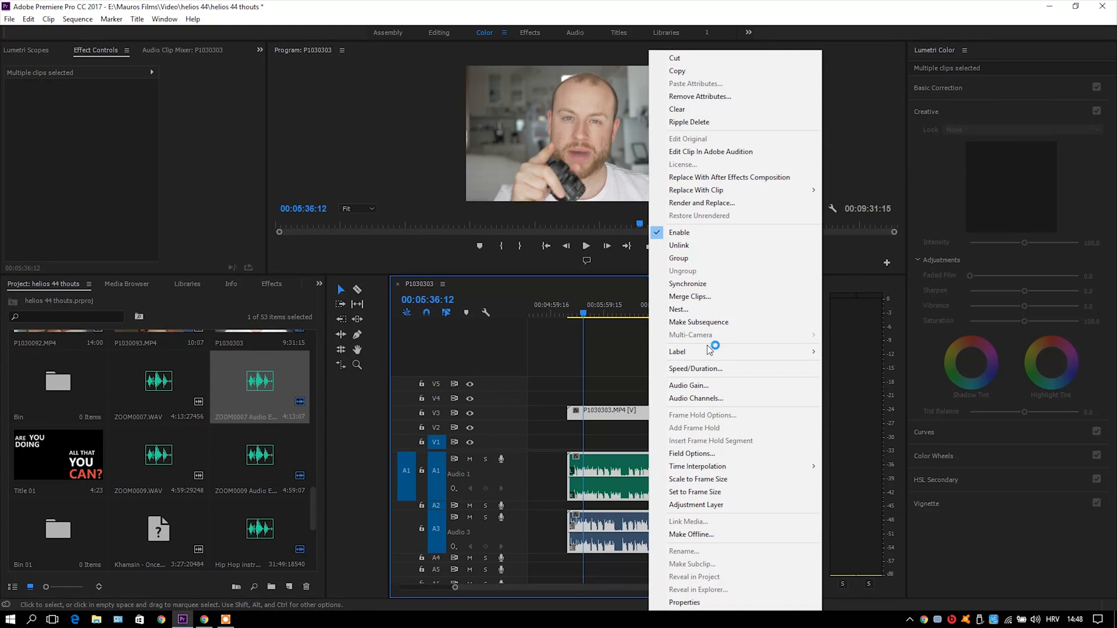
left_click(686, 284)
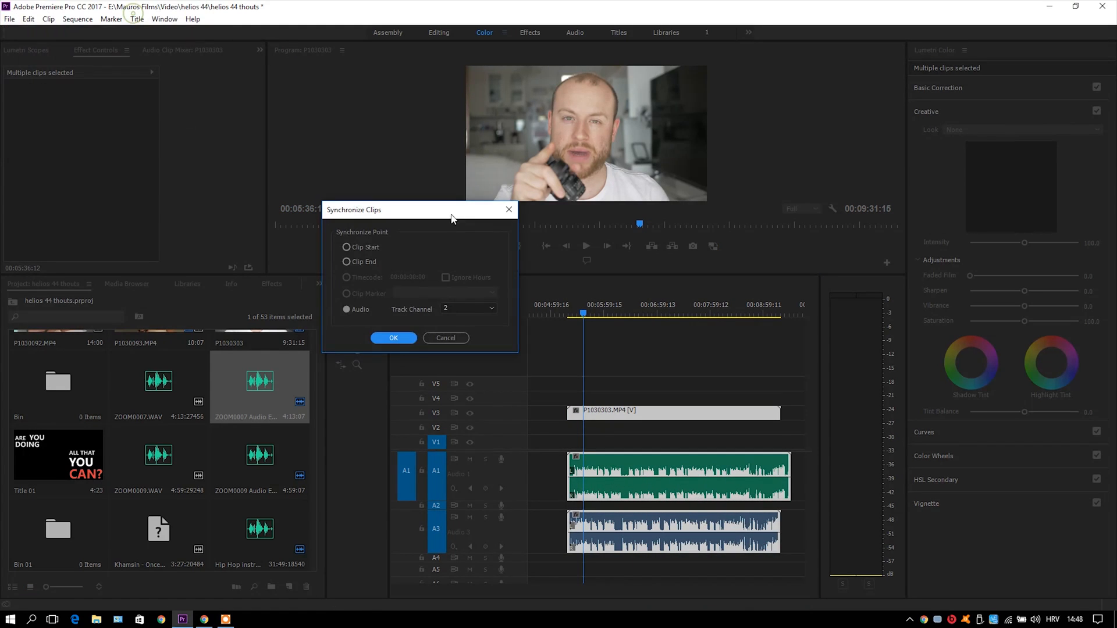
left_click(394, 338)
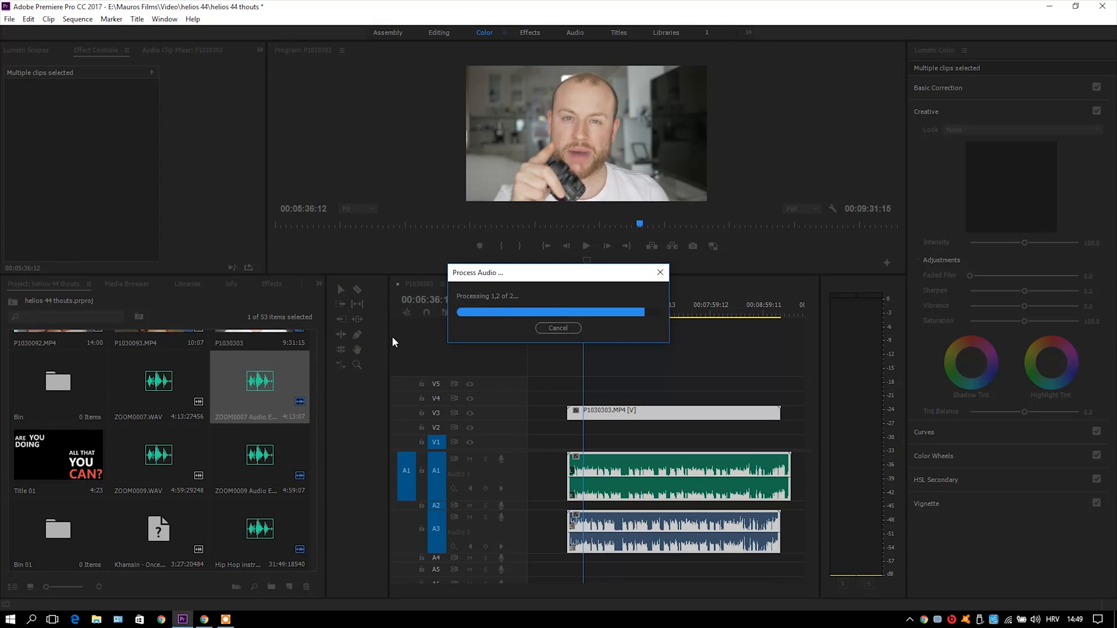
Play the synced clips, mute the camera's own audio track and listen to the external audio alone.
left_click(585, 246)
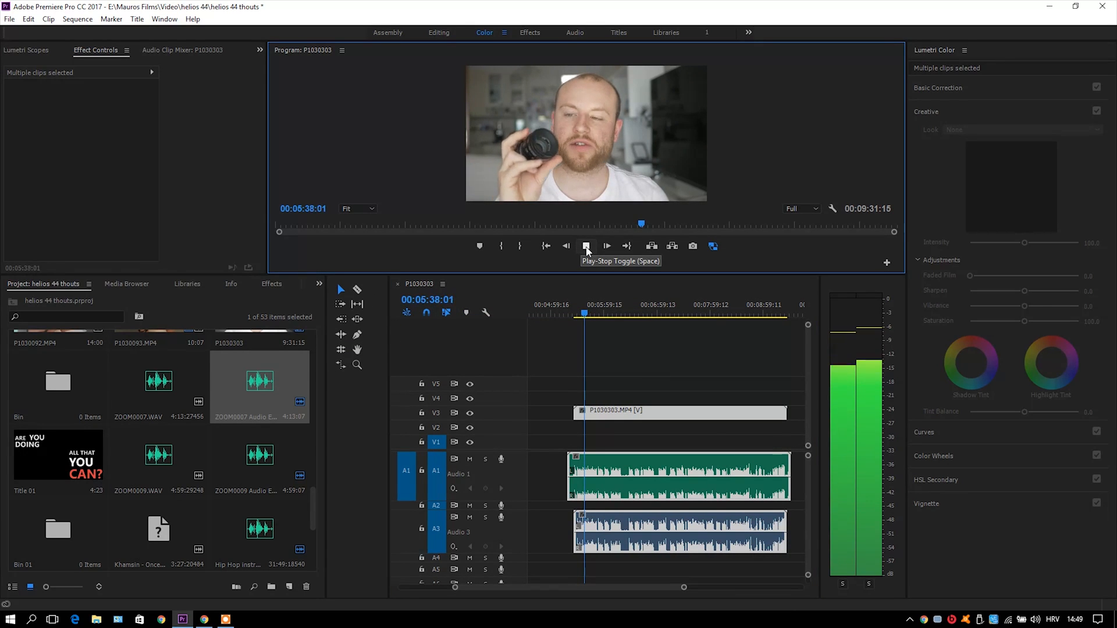
left_click(585, 245)
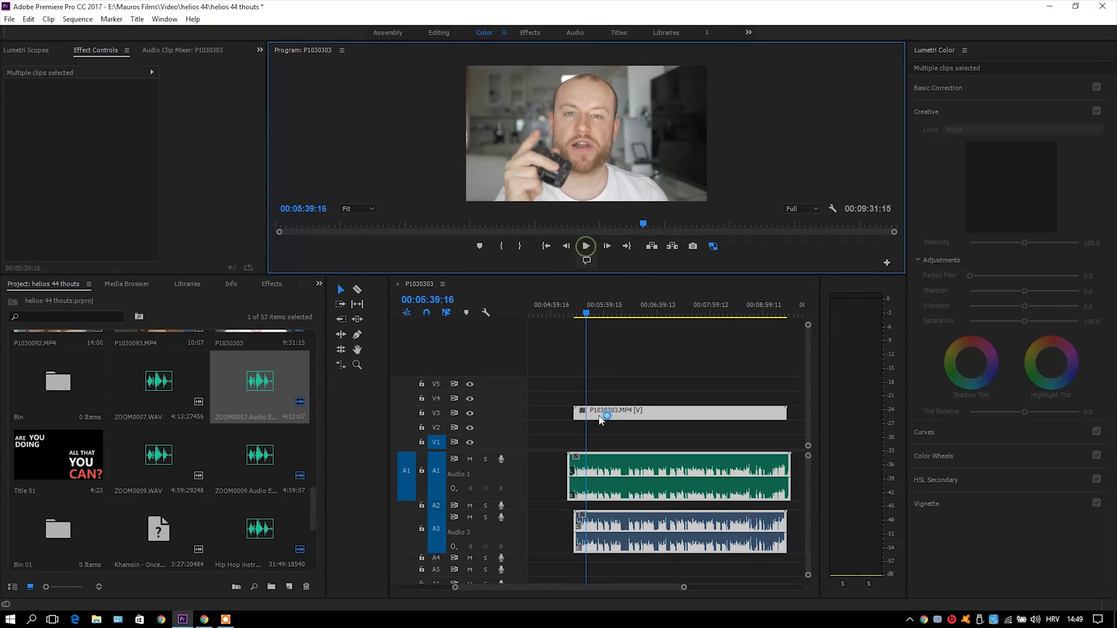
left_click(586, 246)
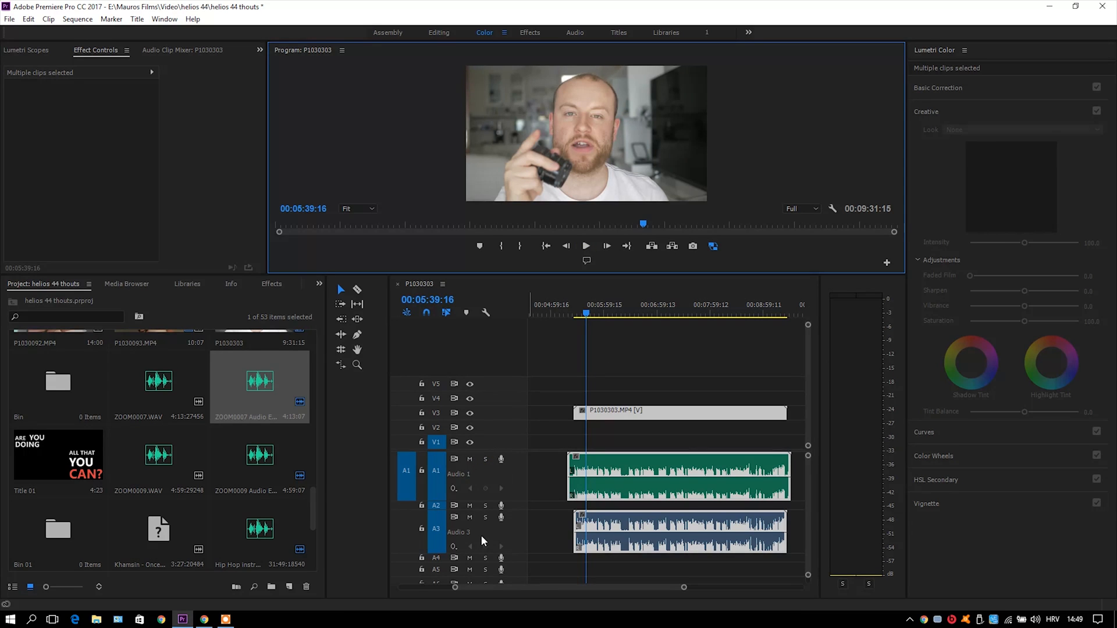
left_click(585, 246)
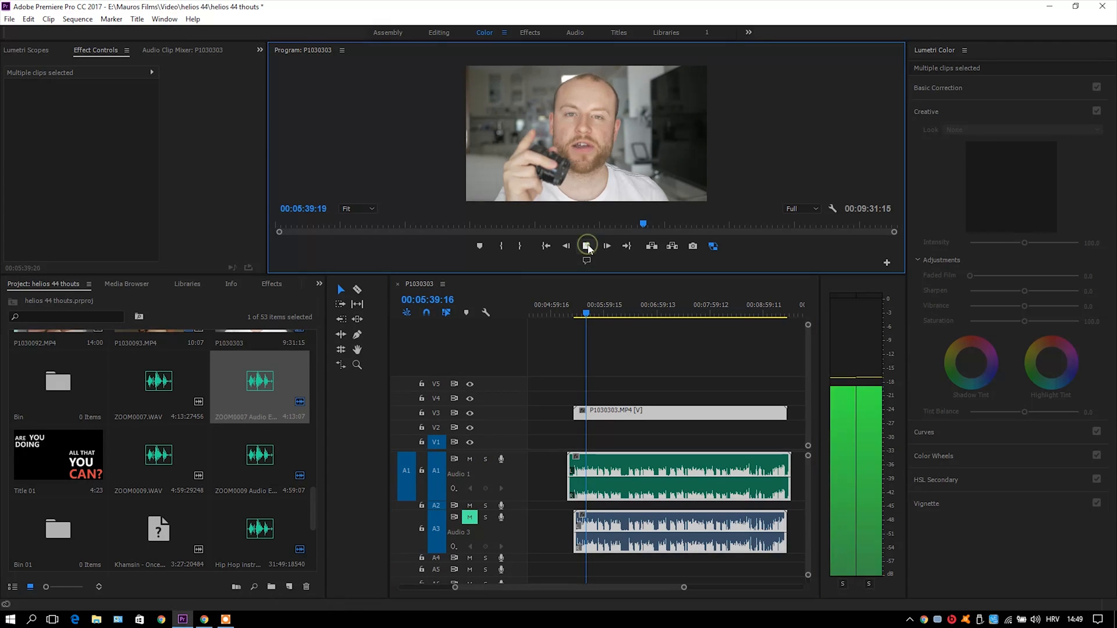
left_click(606, 245)
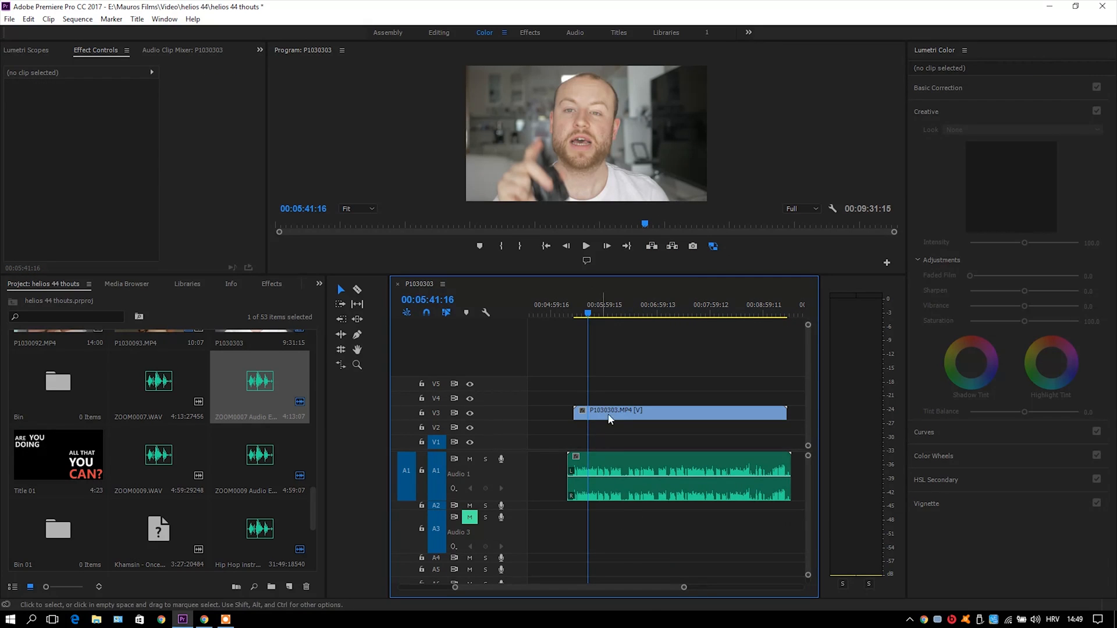
left_click(585, 245)
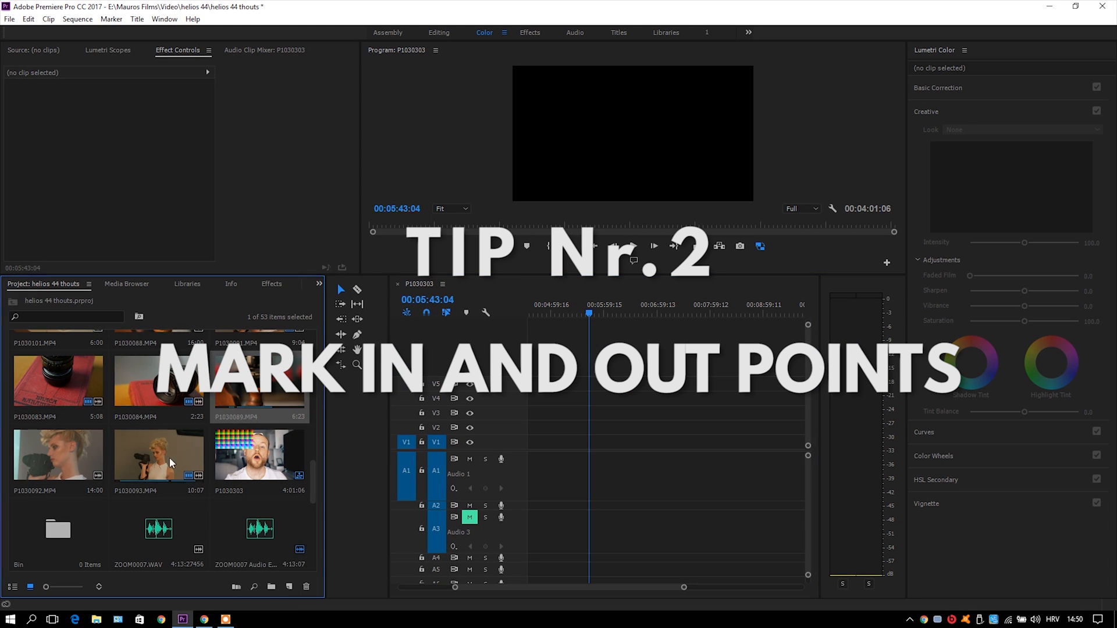
Load P1030093.MP4 in the Source Monitor and mark an In/Out range of about four seconds.
double_click(158, 456)
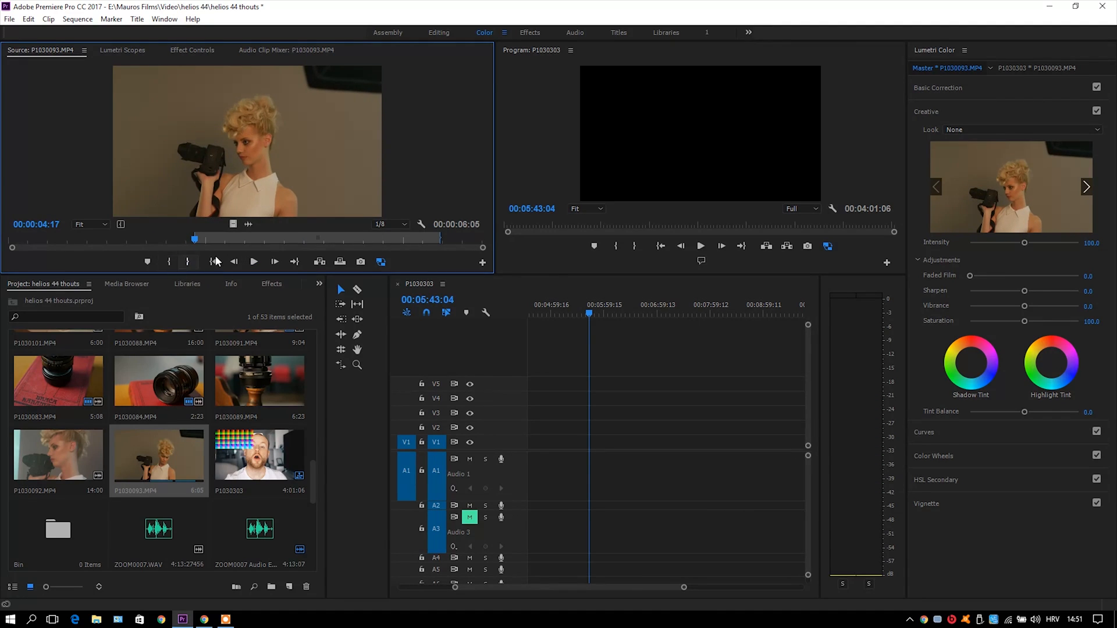
left_click_drag(194, 238, 354, 239)
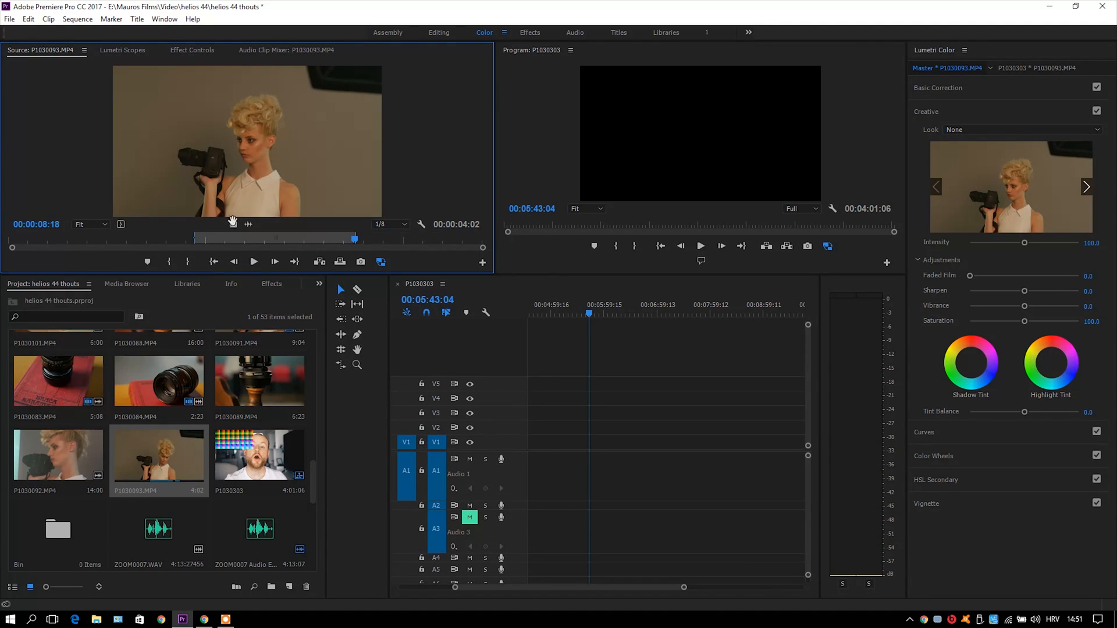
left_click(584, 316)
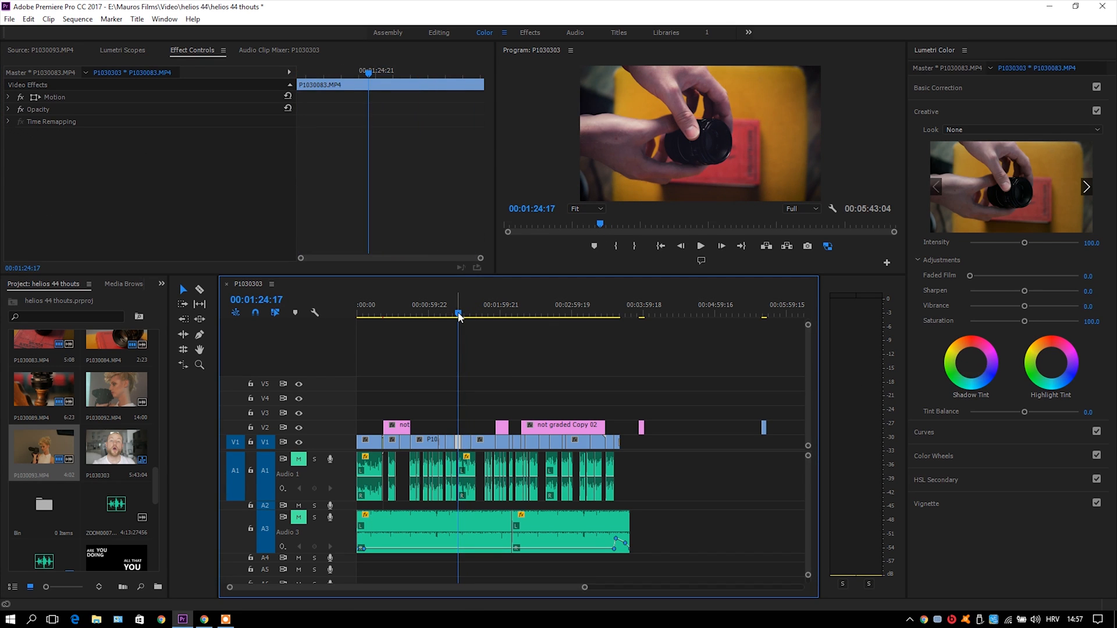
Preview the graded clip P1030097 and reveal its Lumetri basic correction values.
left_click(700, 246)
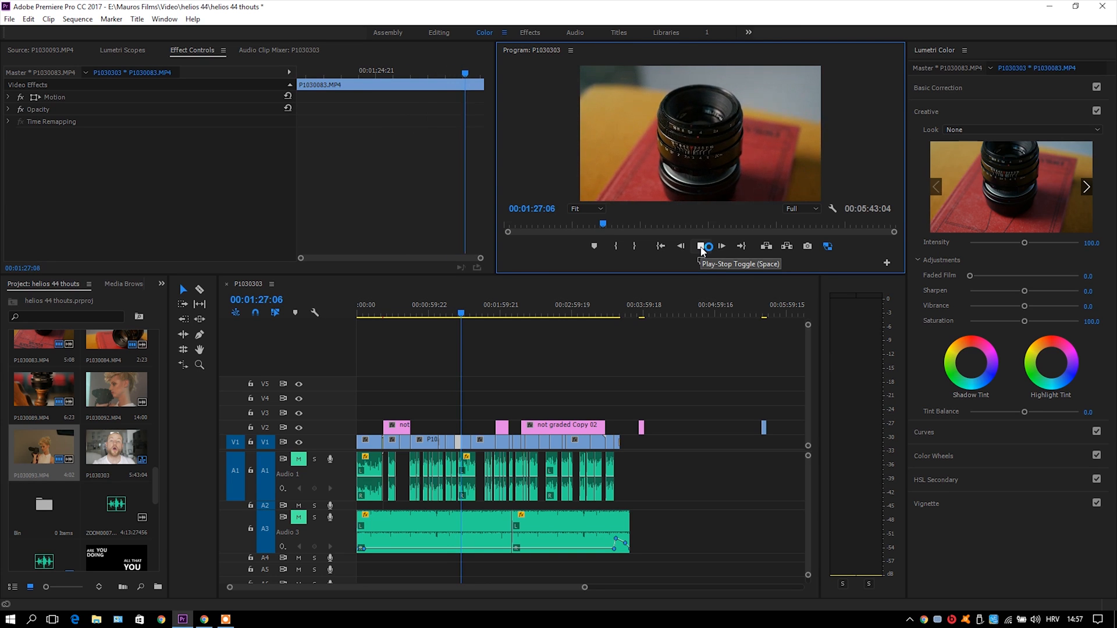
left_click(700, 246)
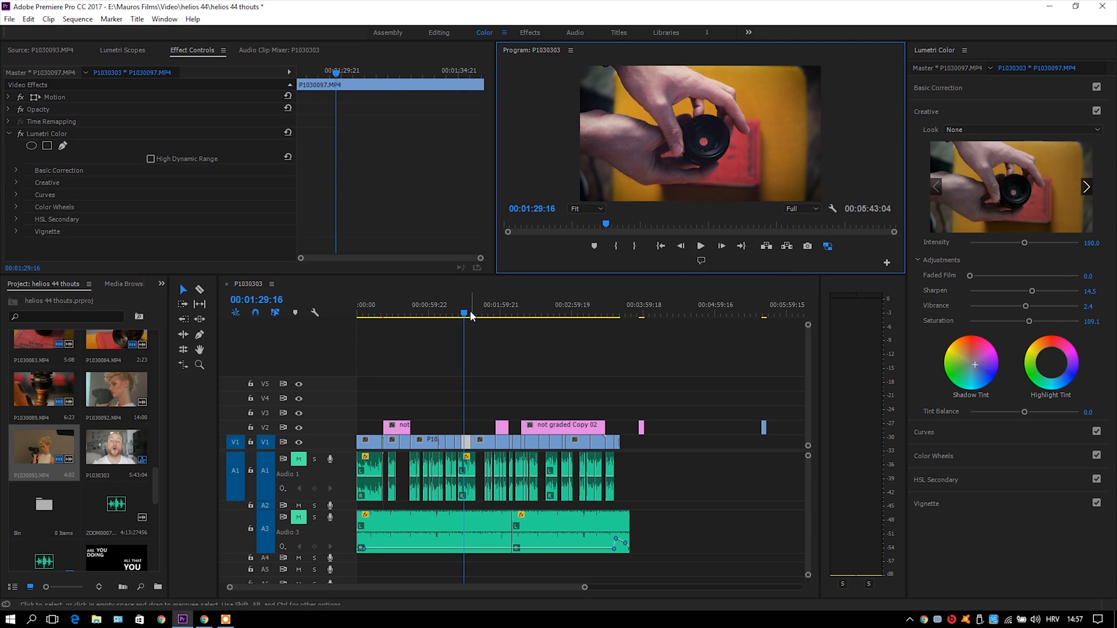
left_click(483, 313)
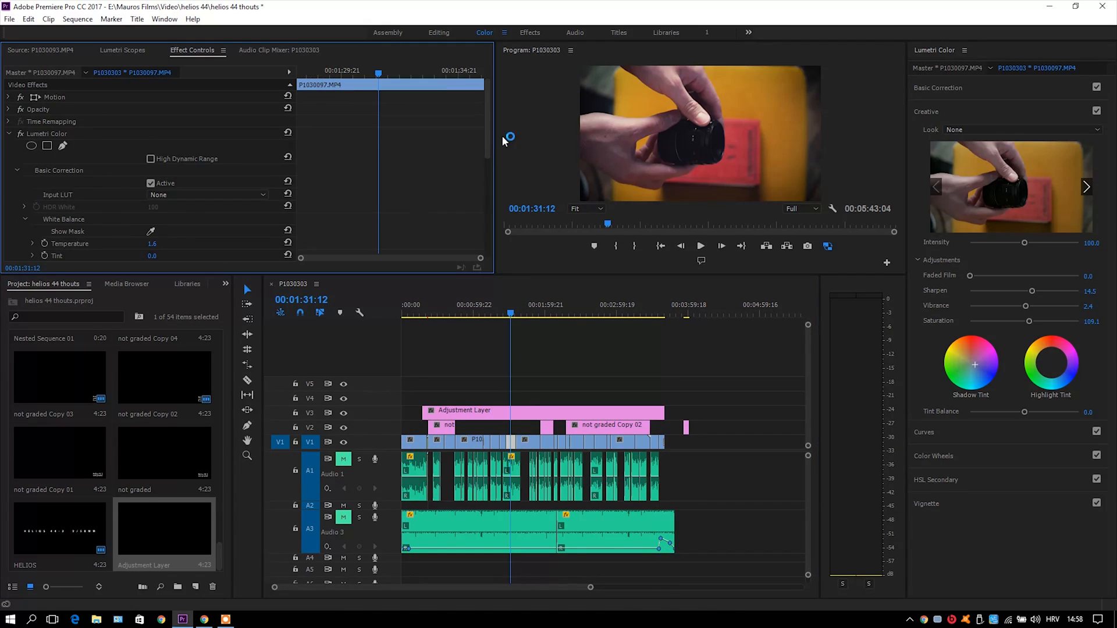
scroll("down", 3)
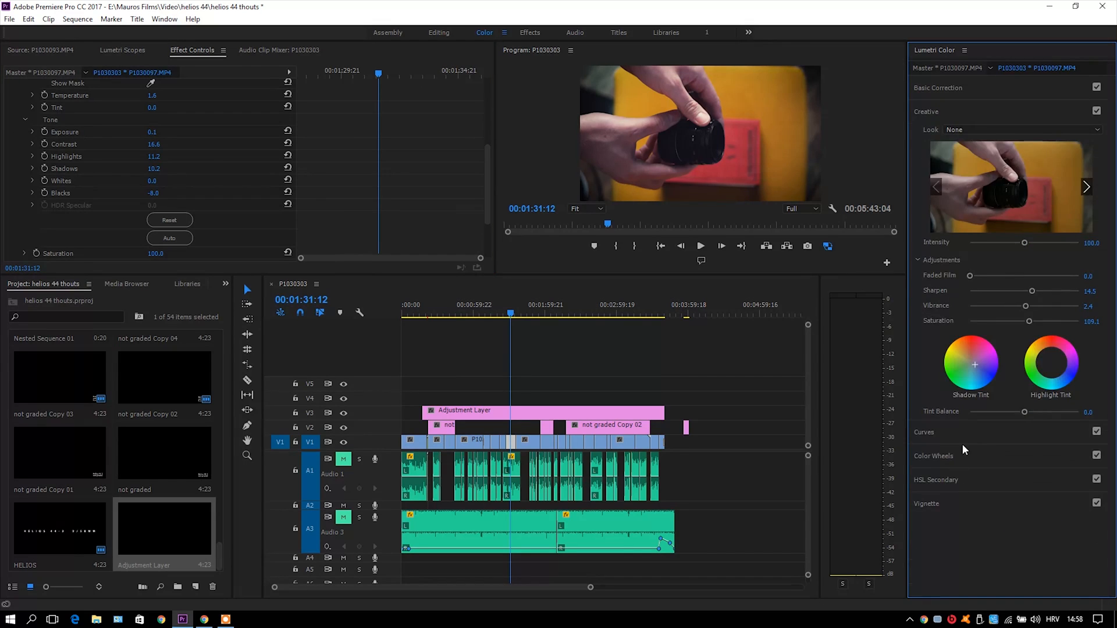
left_click(938, 88)
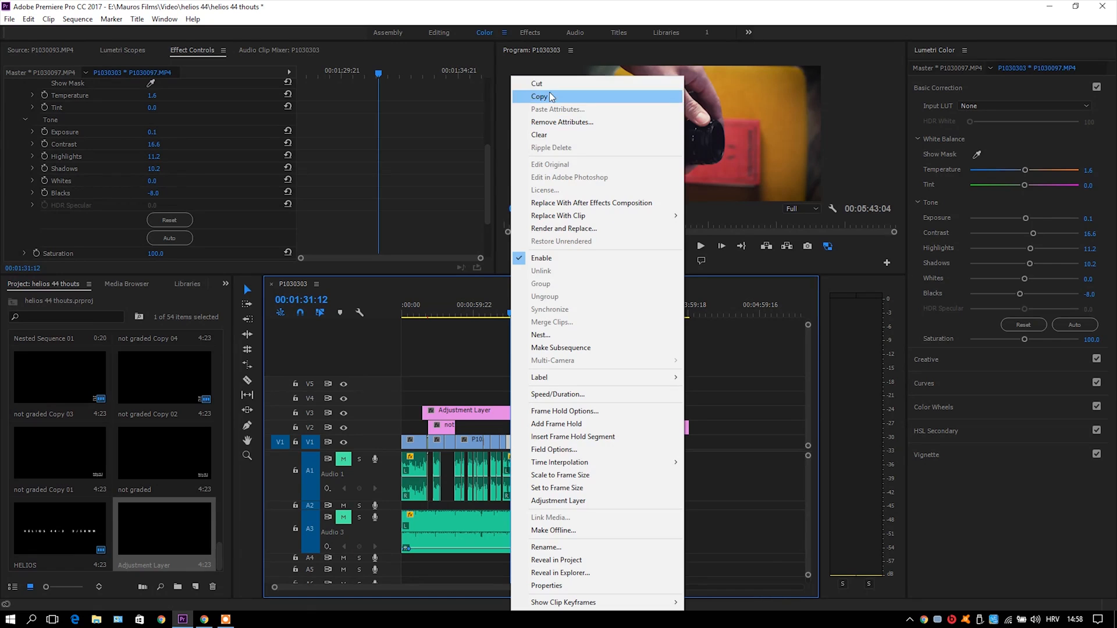
Copy P1030097's Lumetri Color grade onto the adjustment layer via Paste Attributes and compare the result.
left_click(540, 97)
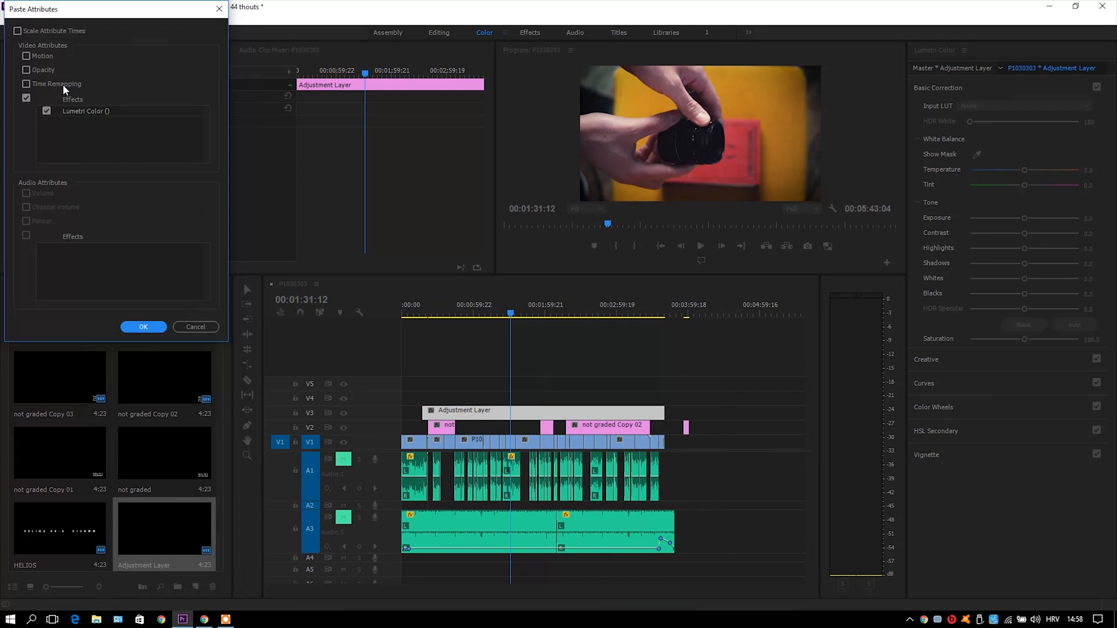
left_click(143, 327)
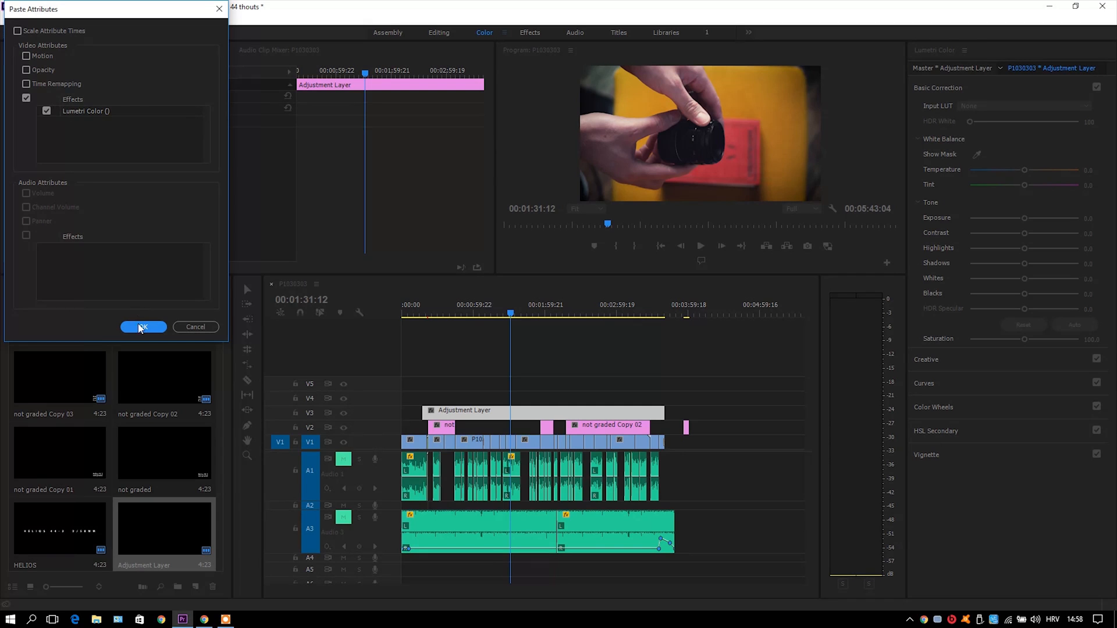
left_click(143, 327)
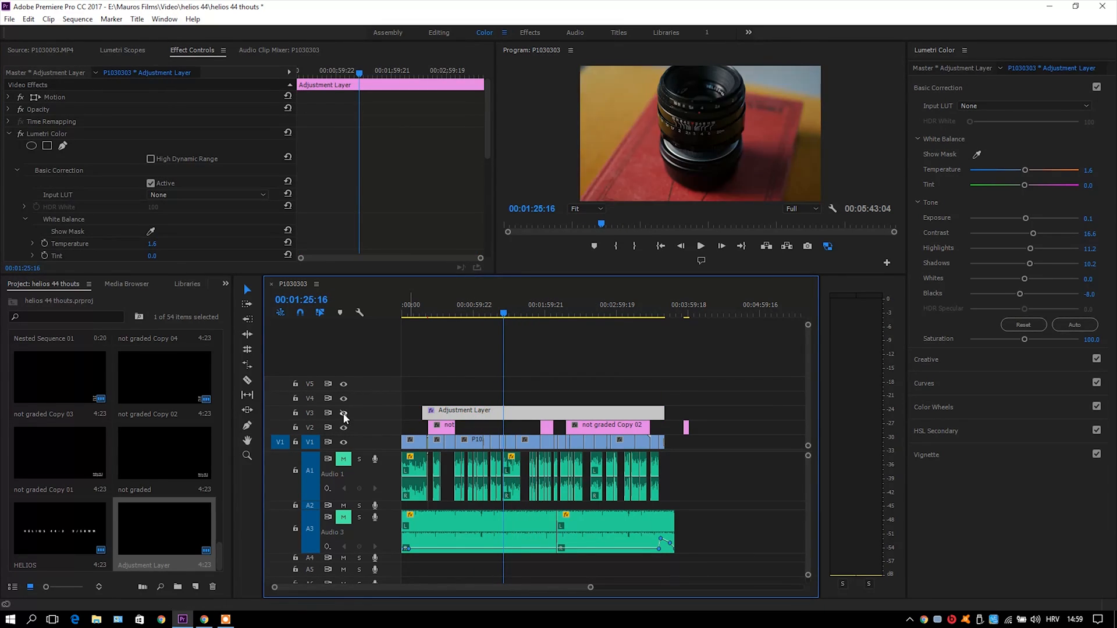
left_click(559, 313)
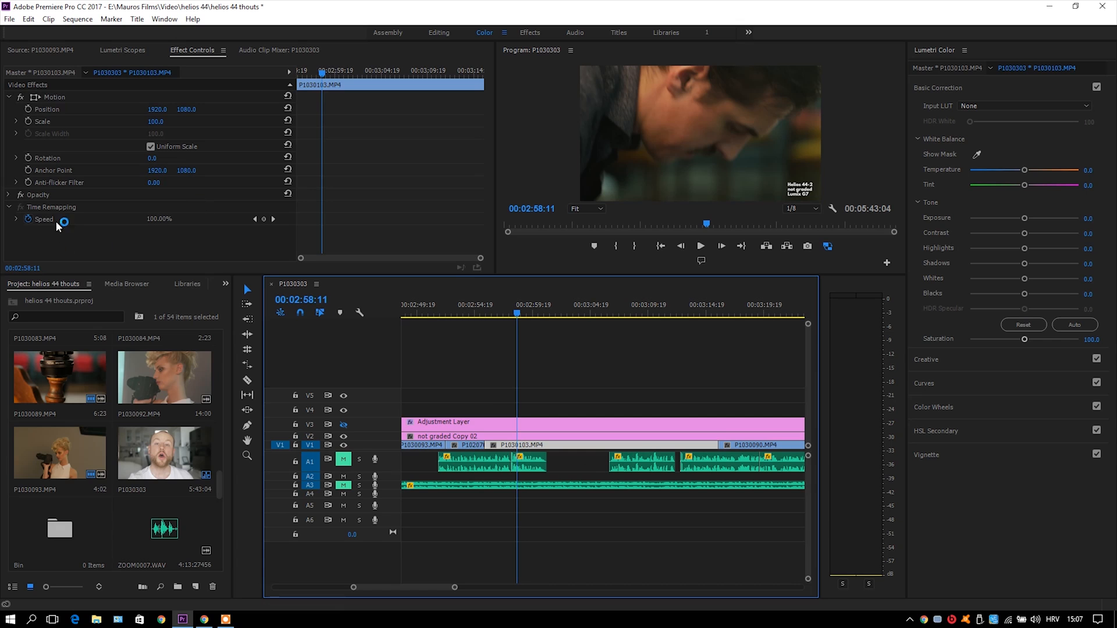
mouse_move(374, 449)
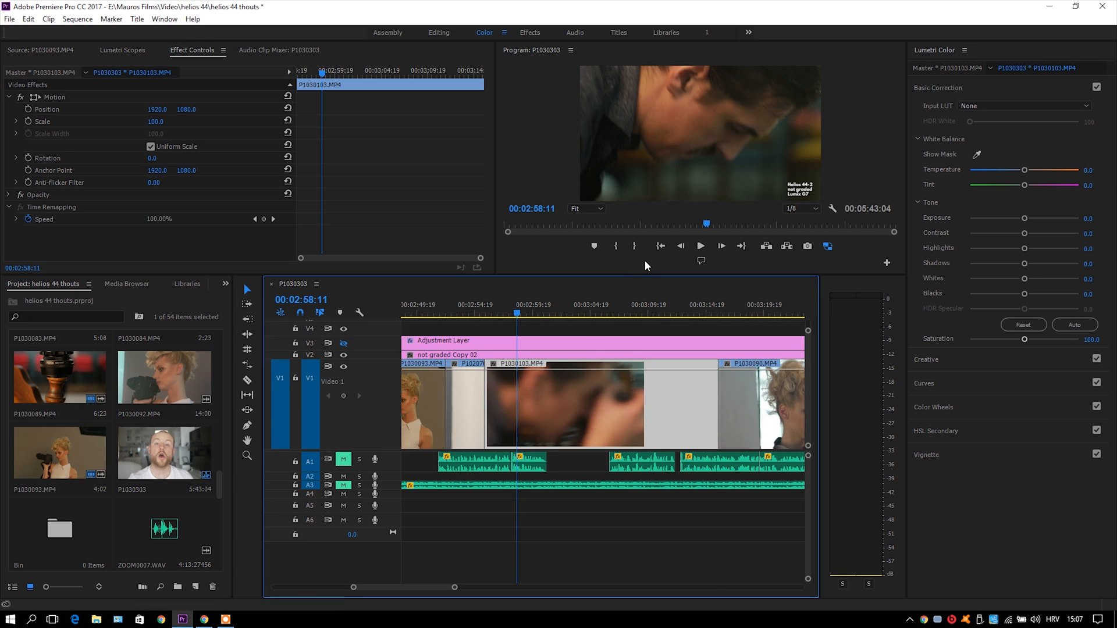
Show the Time Remapping > Speed line on clip P1030103.MP4.
right_click(497, 364)
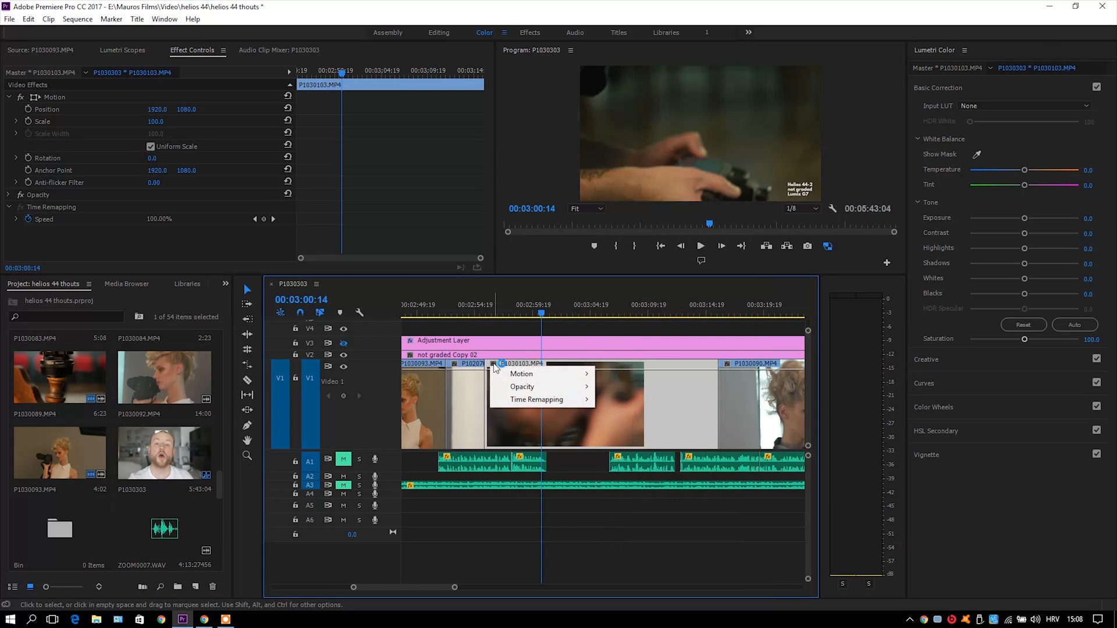
mouse_move(537, 399)
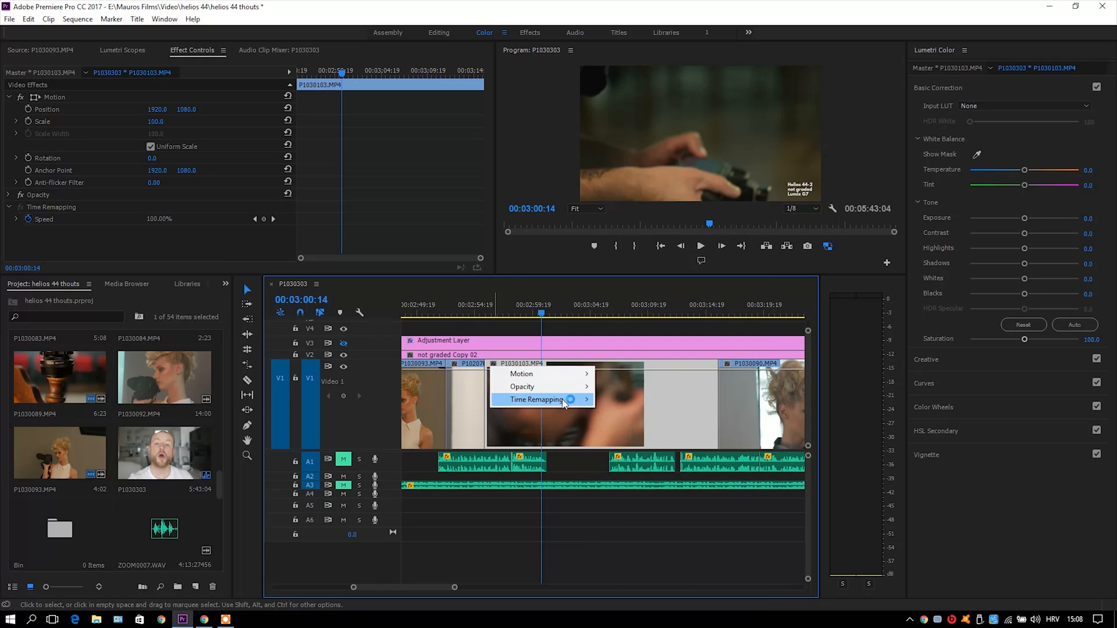
left_click(535, 399)
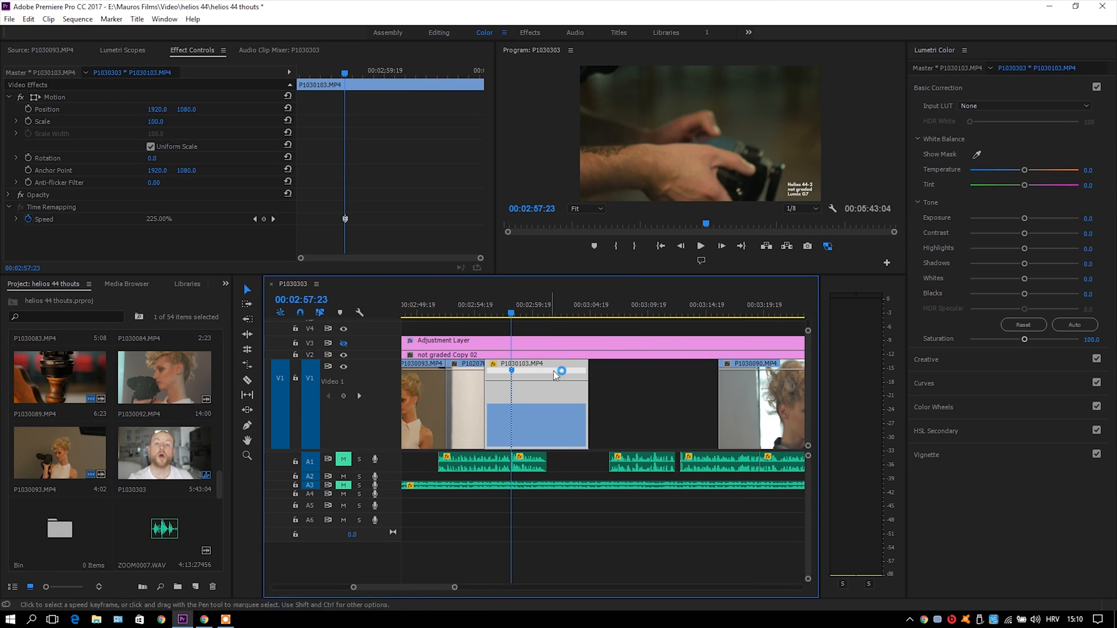
Add speed keyframes to ramp P1030103 up and back down, then play through the ramp.
left_click(540, 313)
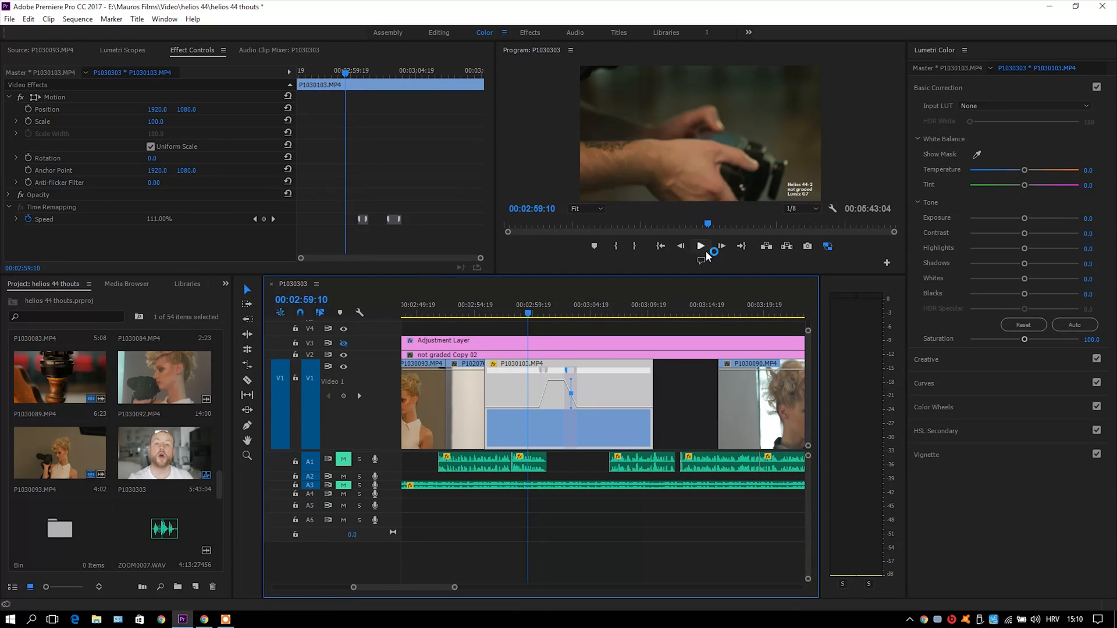
left_click(700, 246)
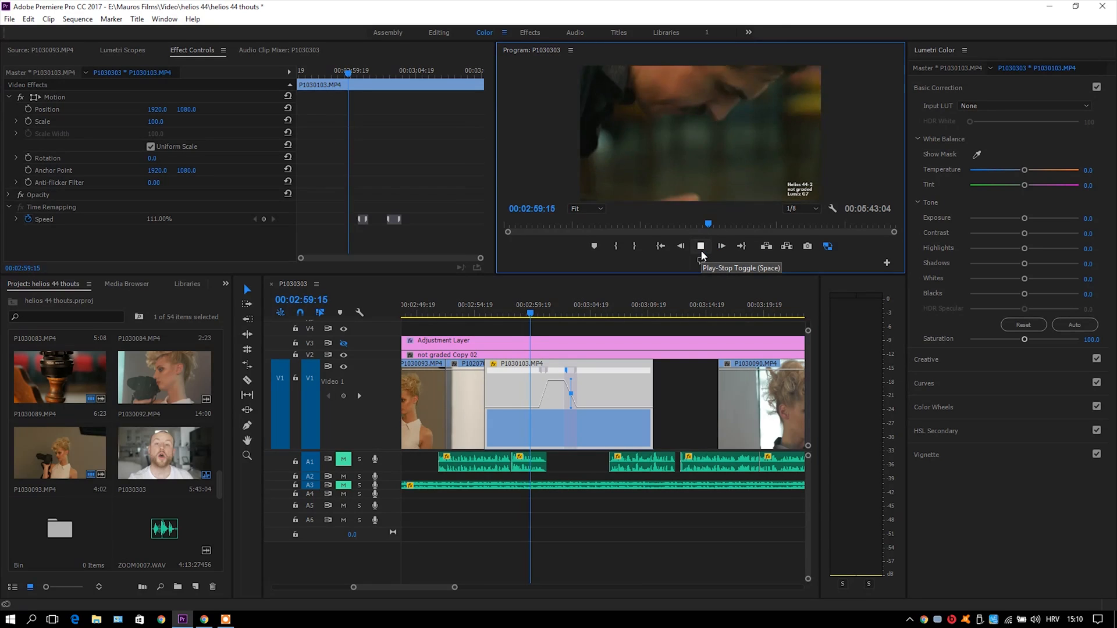
left_click(721, 246)
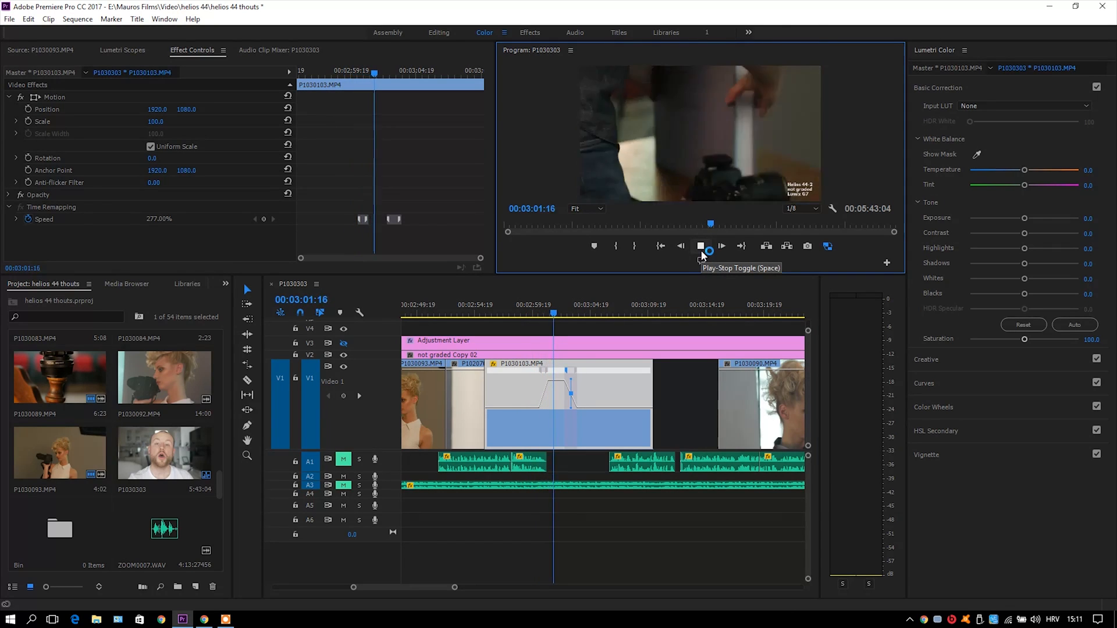